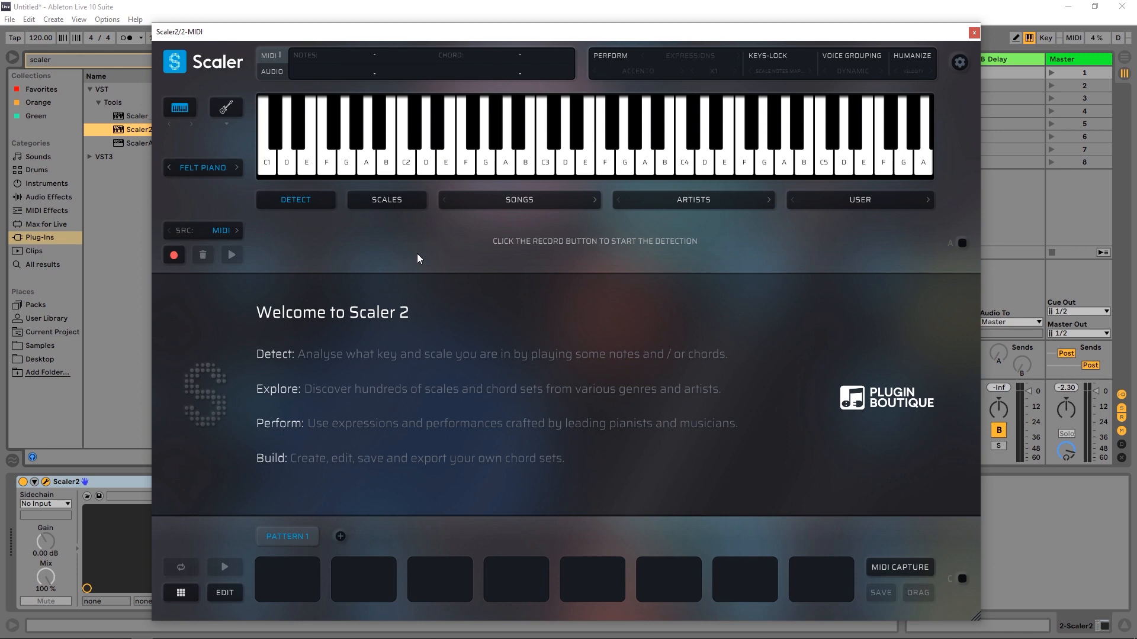
mouse_move(397, 204)
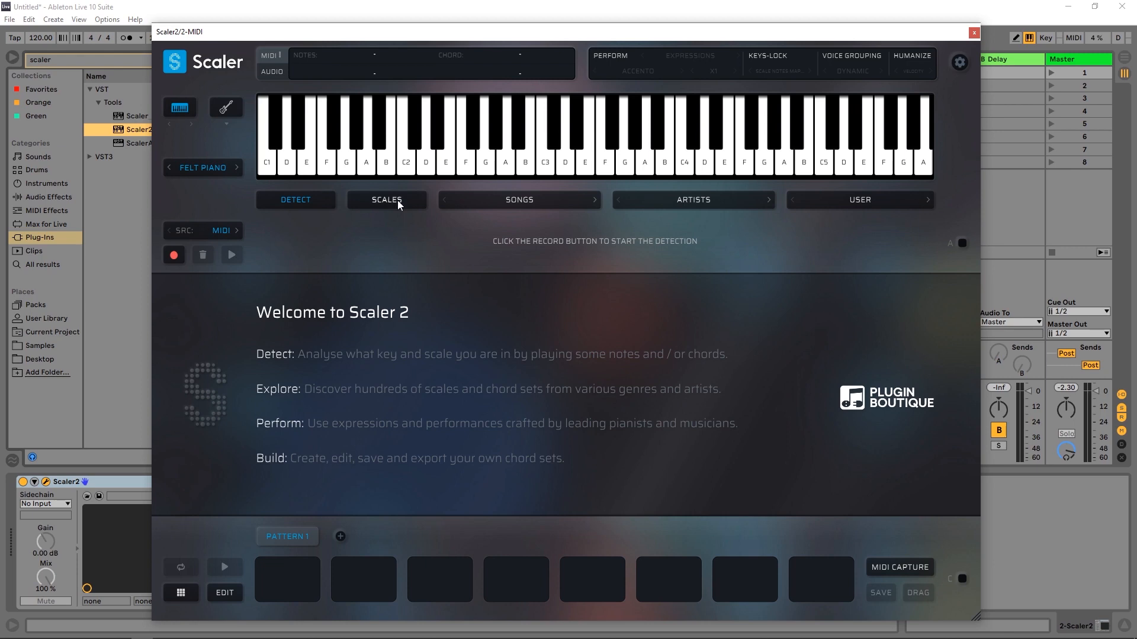
Step: Choose the G Minor scale and add G min and another scale chord to the pattern
click(387, 200)
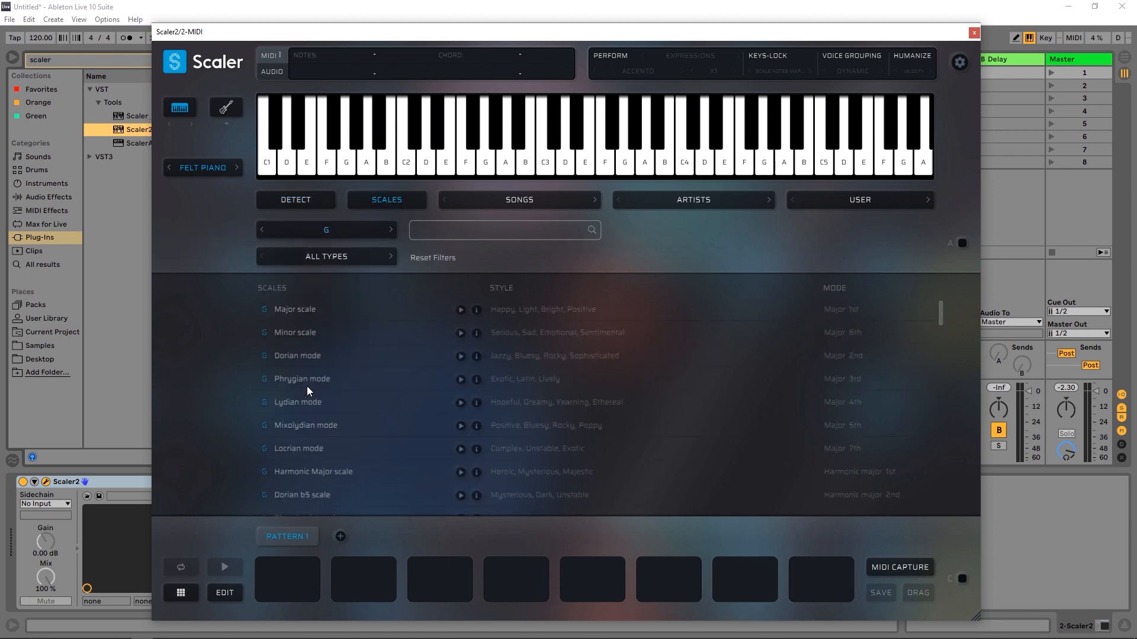
click(295, 333)
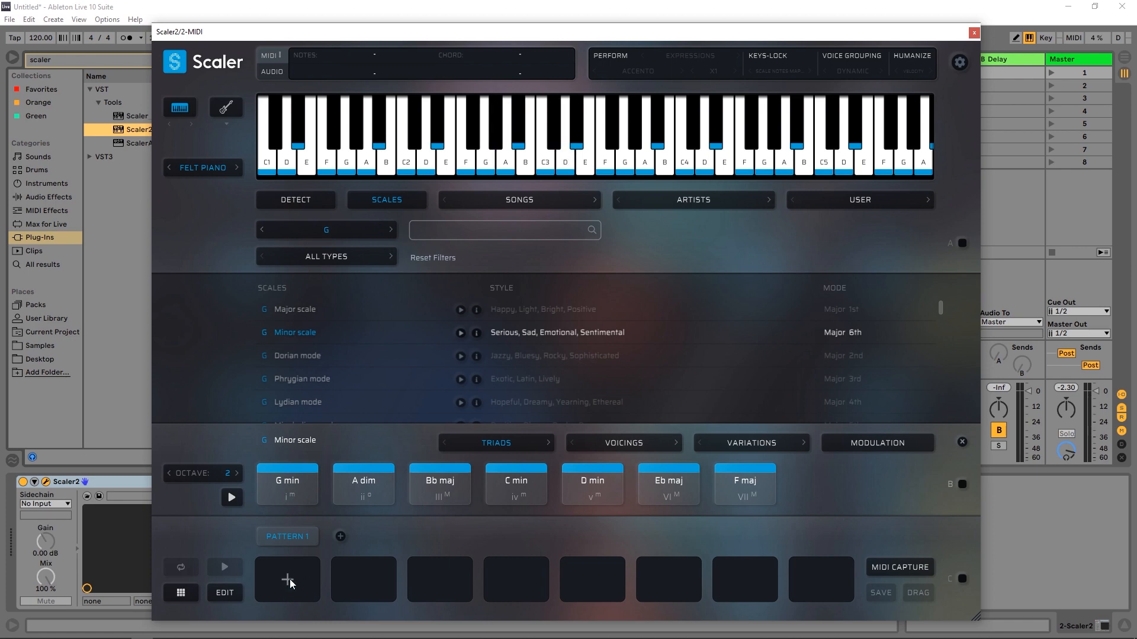
click(286, 579)
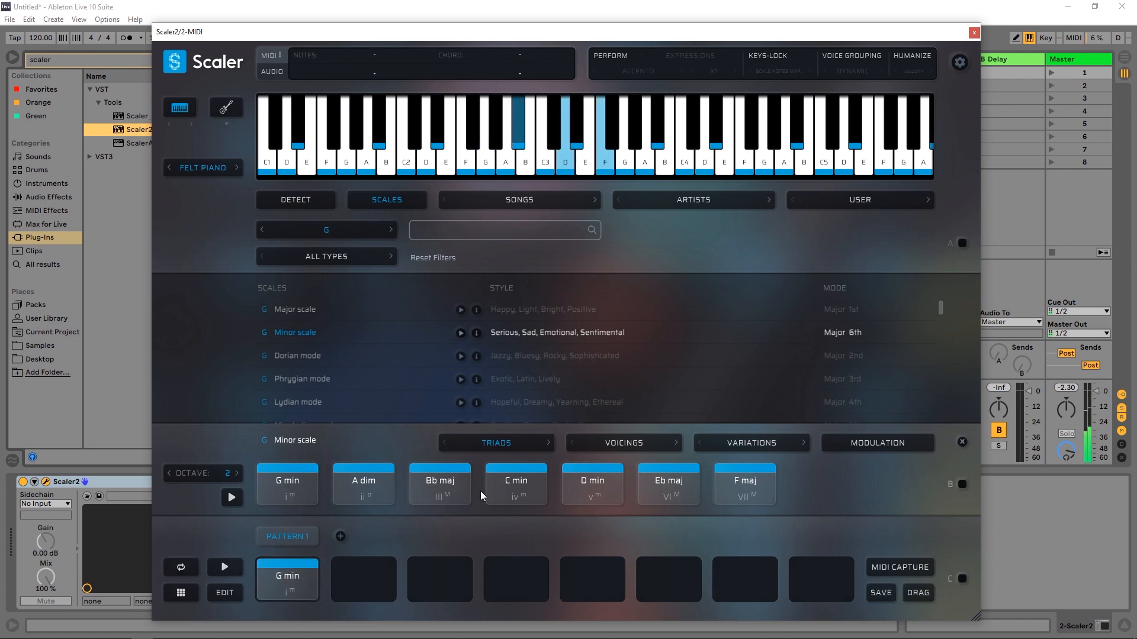
click(363, 580)
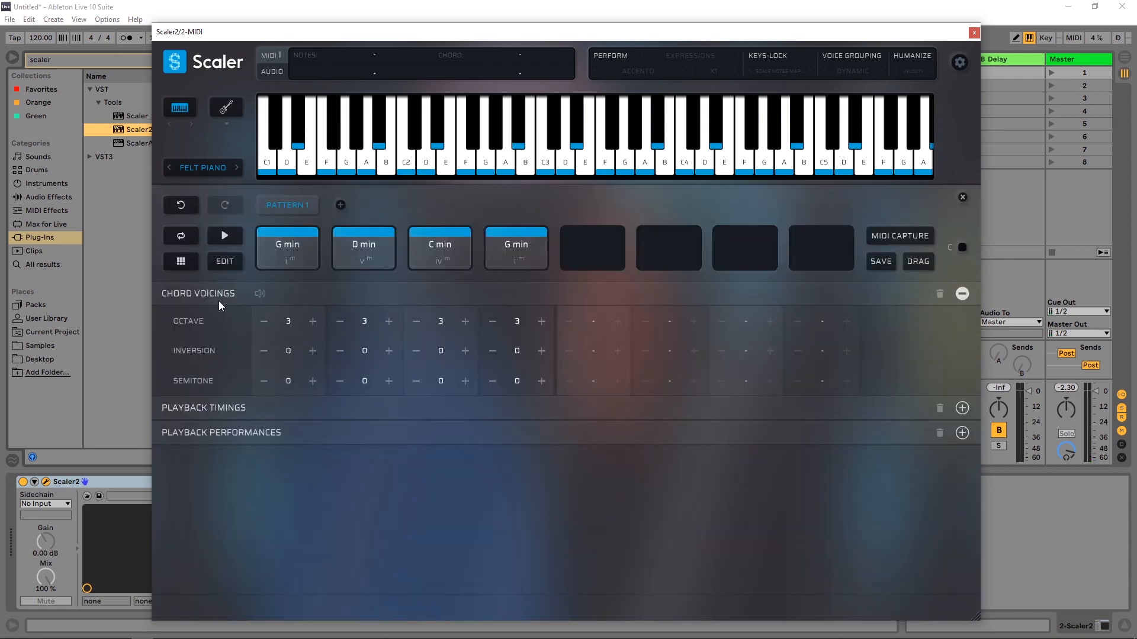
mouse_move(178, 326)
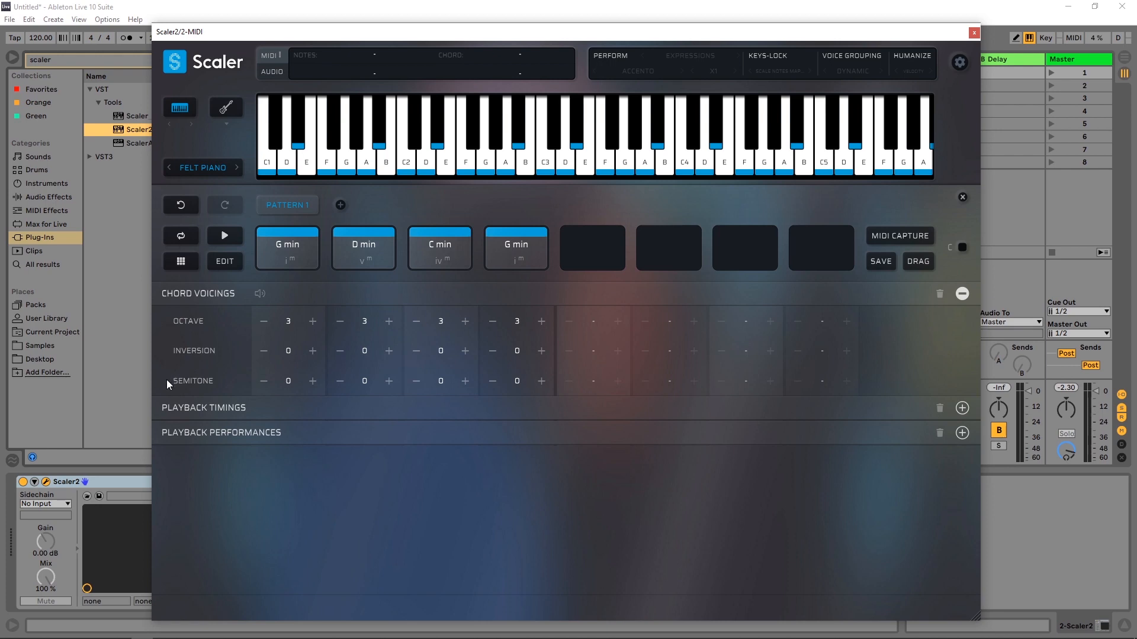
mouse_move(516, 294)
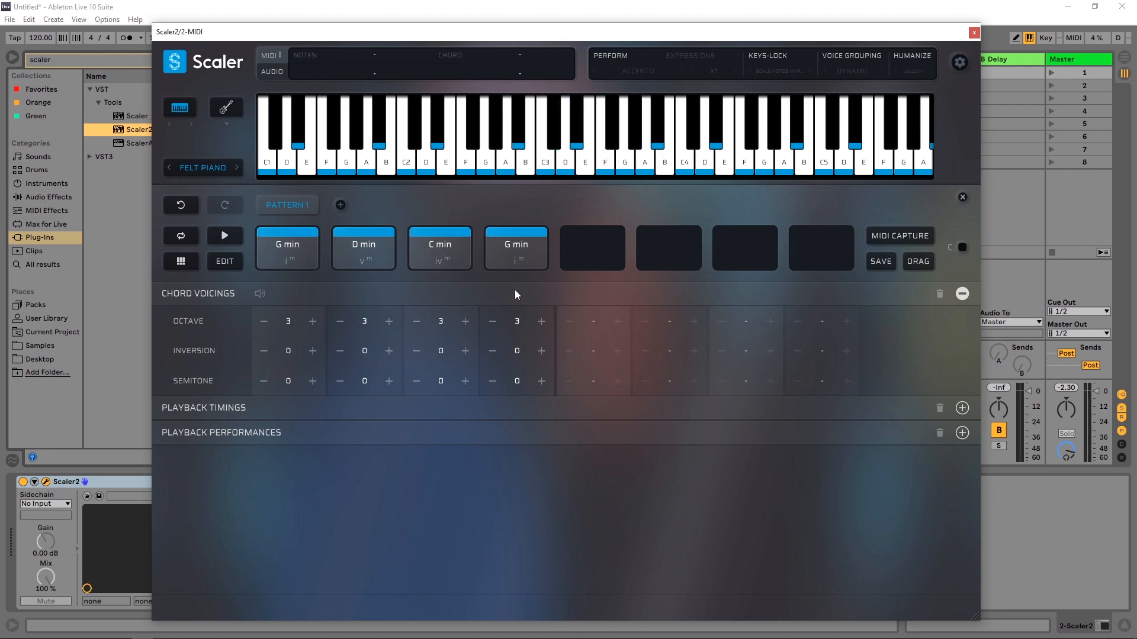
Step: Audition the chords, then set the final G min to octave 4 and inversion -1
click(287, 249)
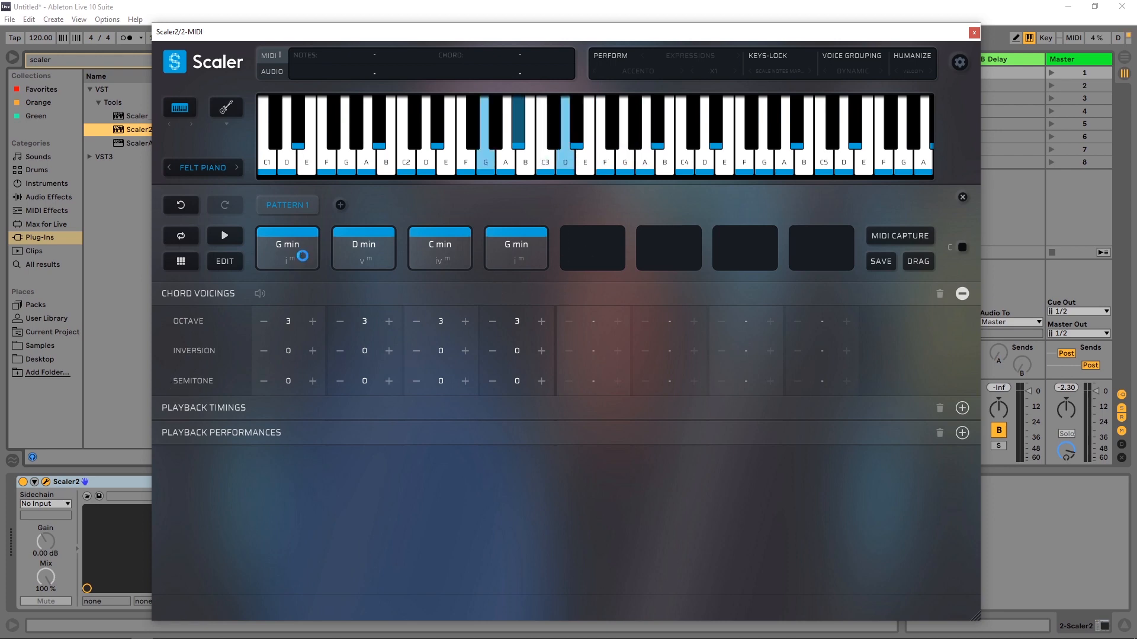
click(363, 248)
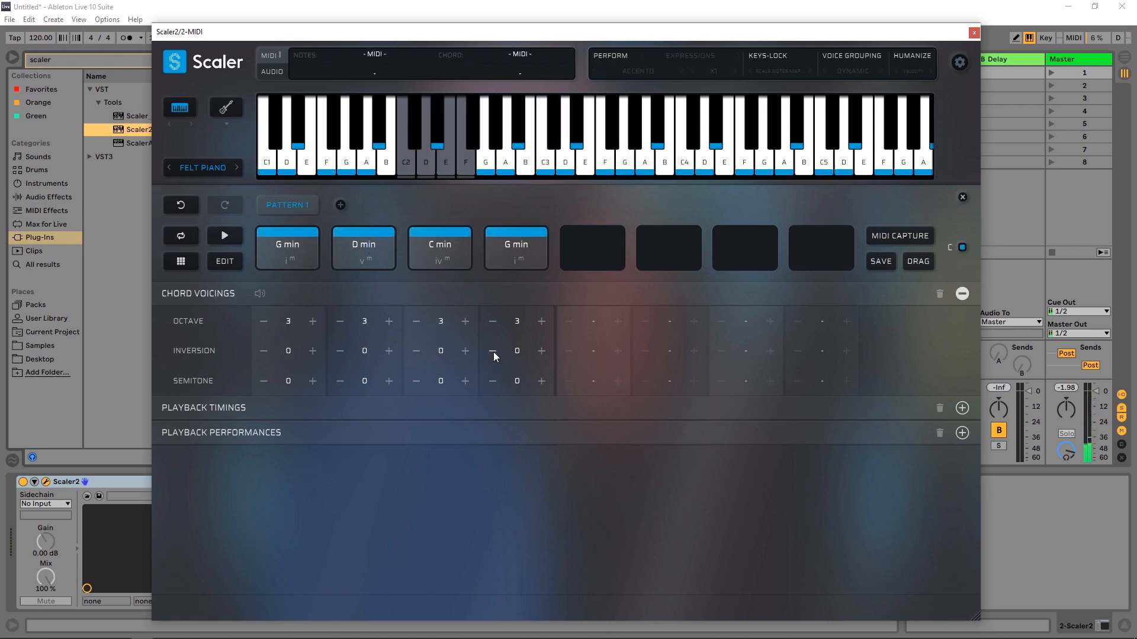
click(540, 321)
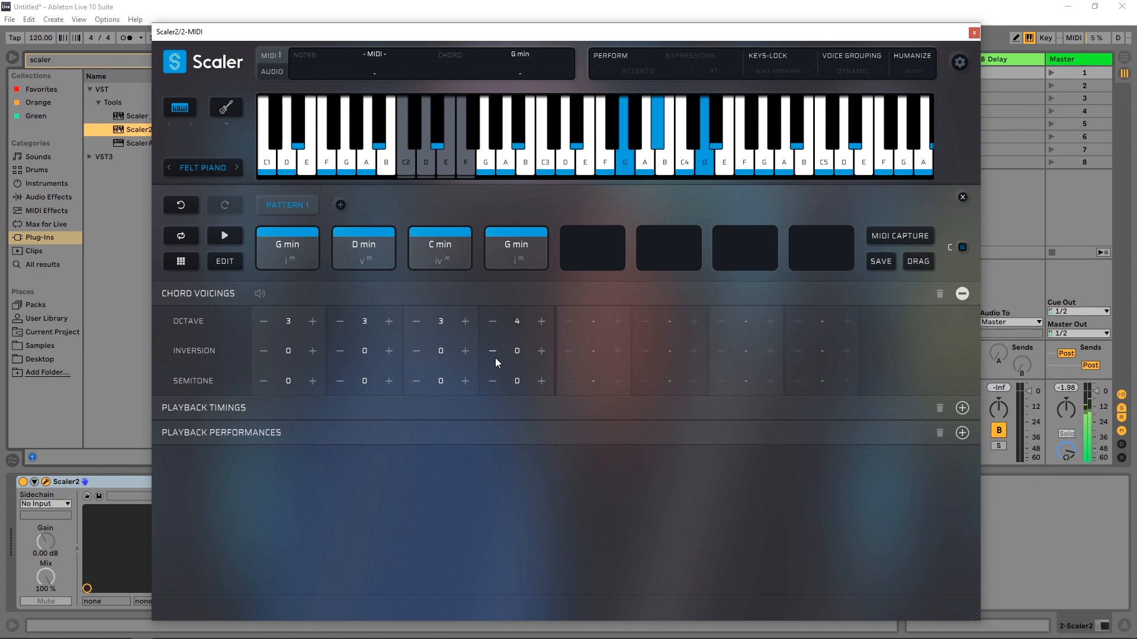
click(492, 350)
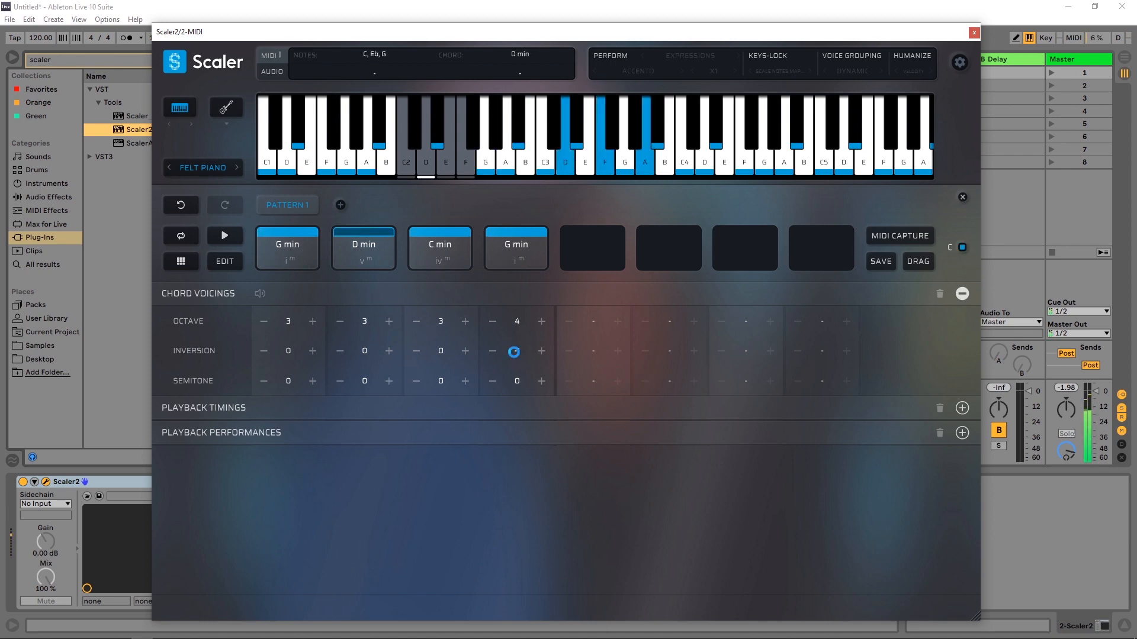
click(516, 248)
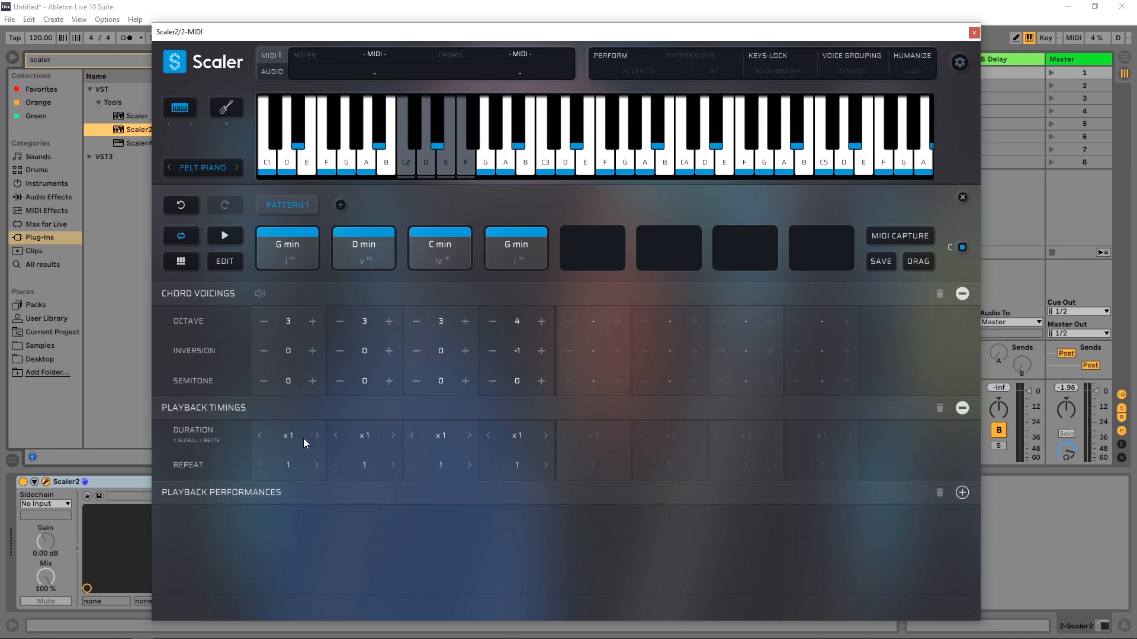
mouse_move(356, 471)
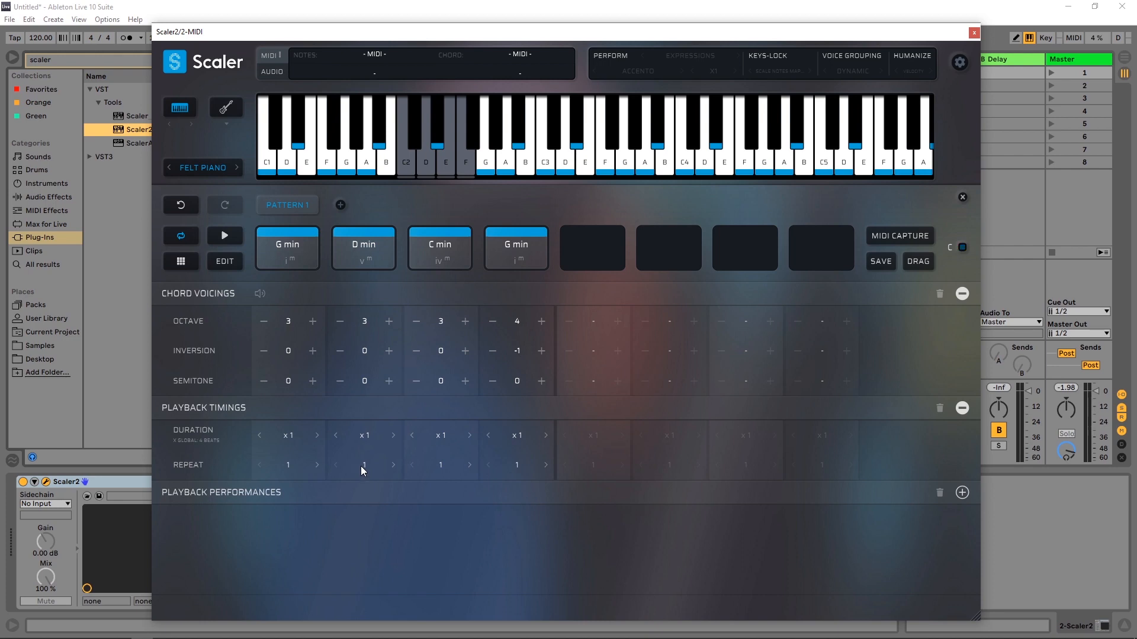
Step: Make D min repeat twice at x0.5 duration, then loop-play and stop the pattern
click(365, 435)
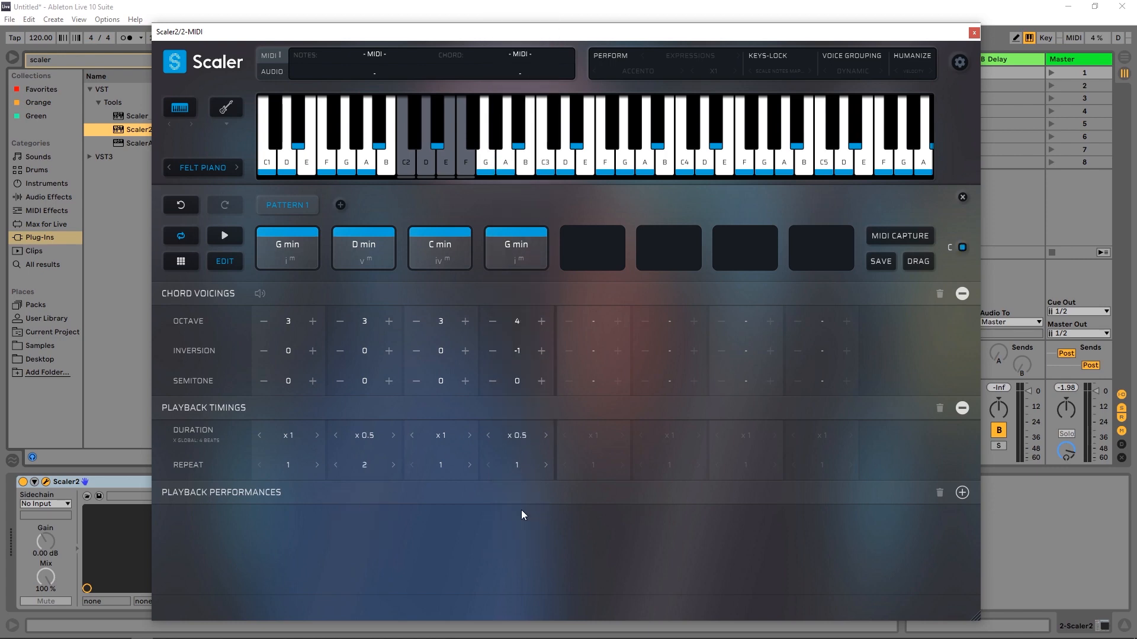
click(223, 235)
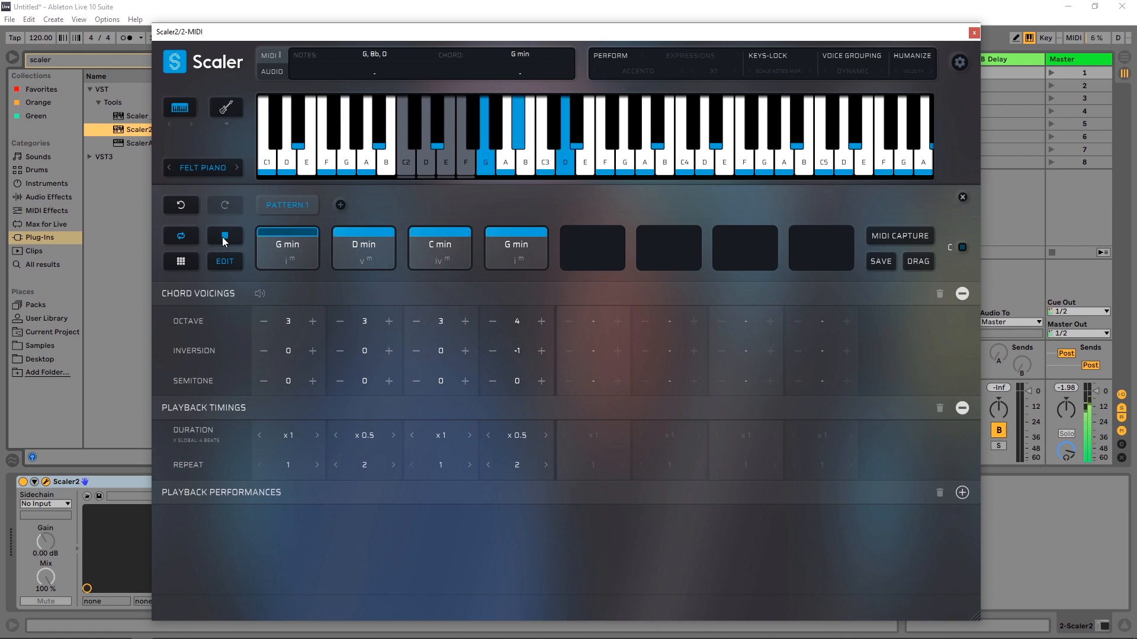
click(362, 246)
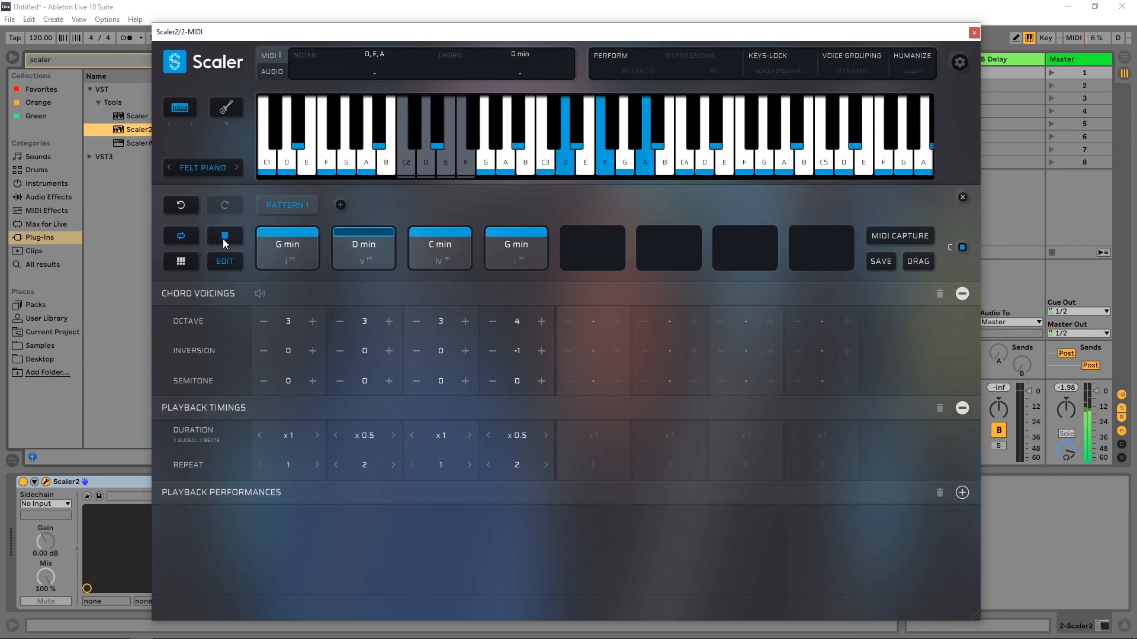
click(439, 248)
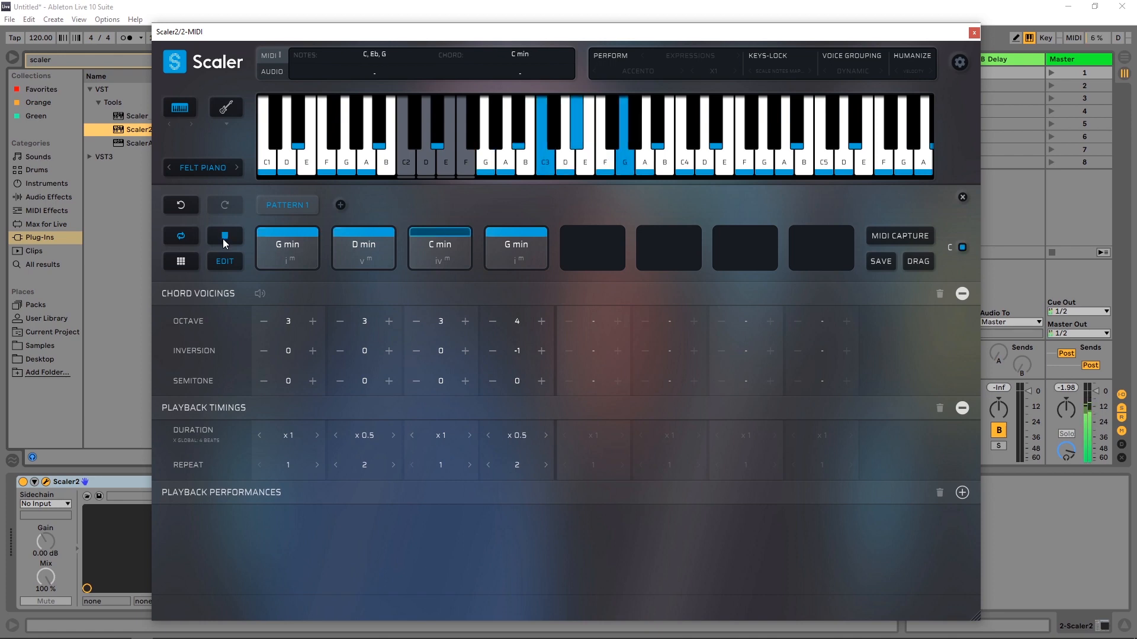
click(515, 246)
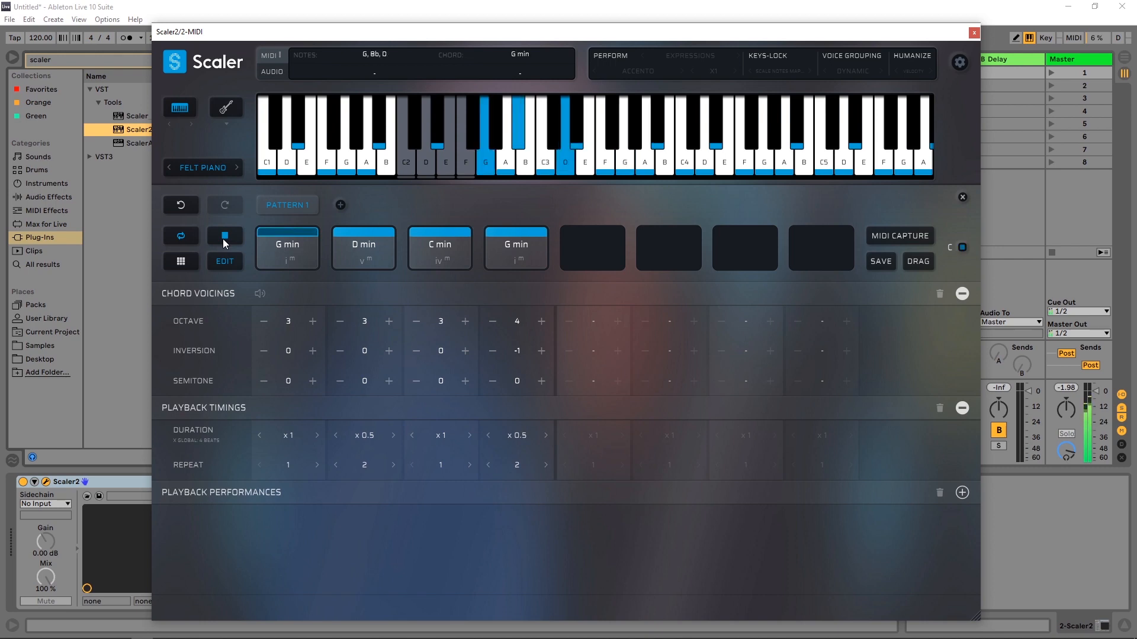
click(225, 236)
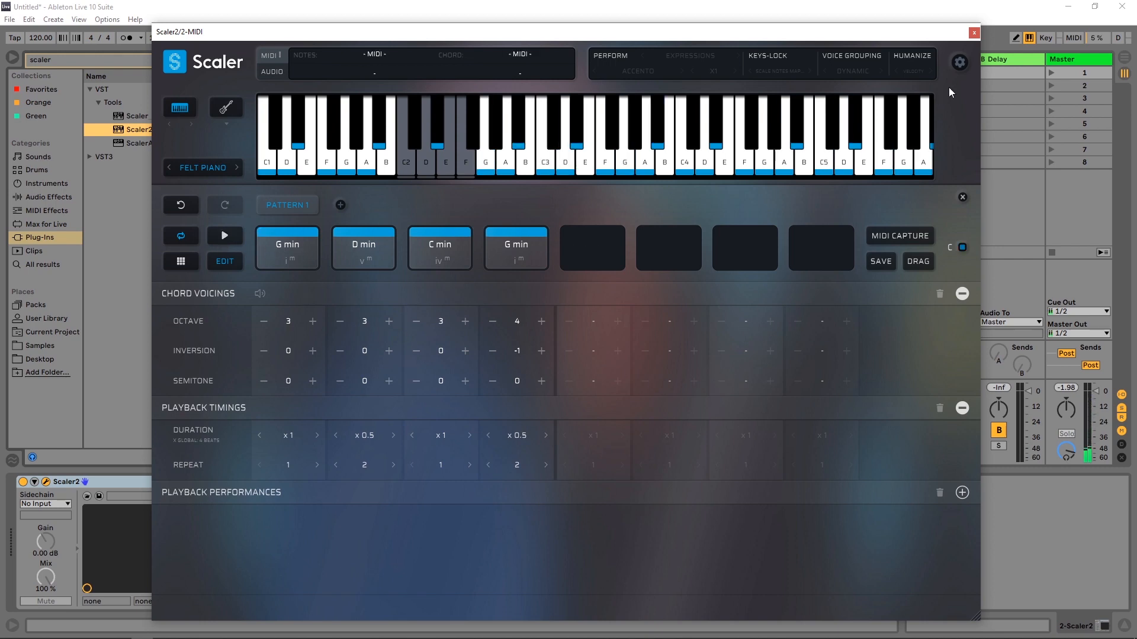
click(959, 62)
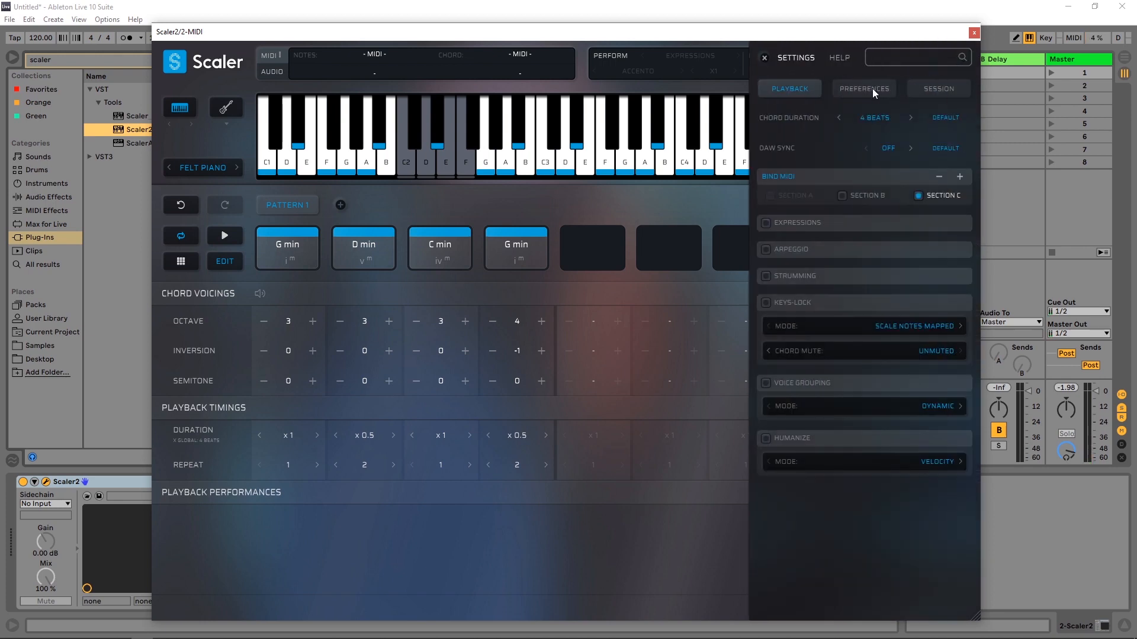
mouse_move(783, 88)
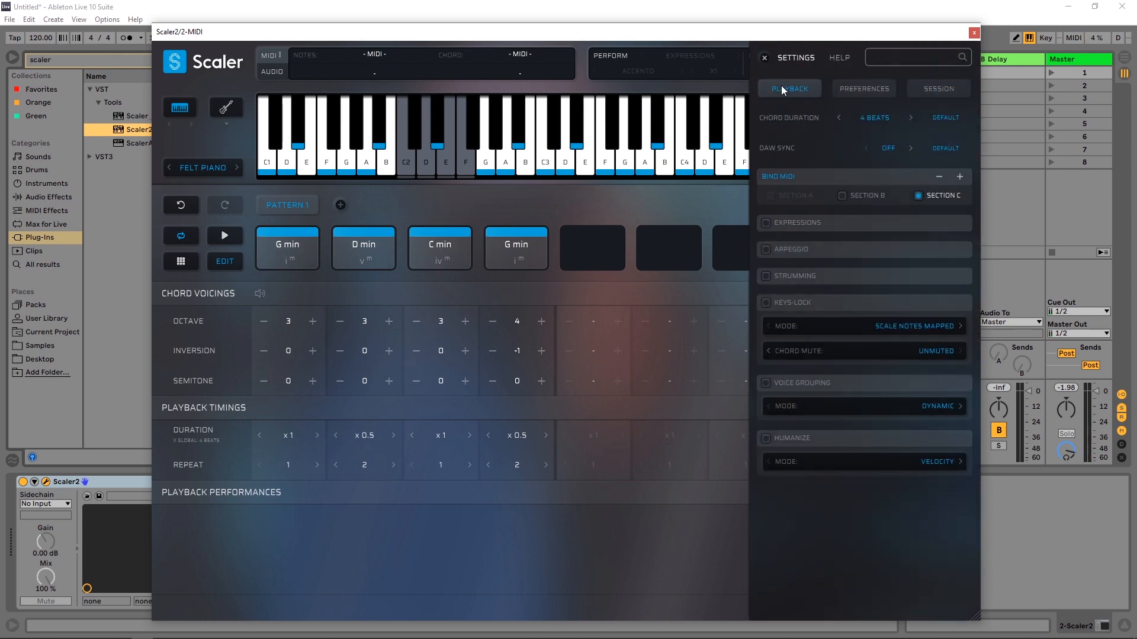
mouse_move(897, 130)
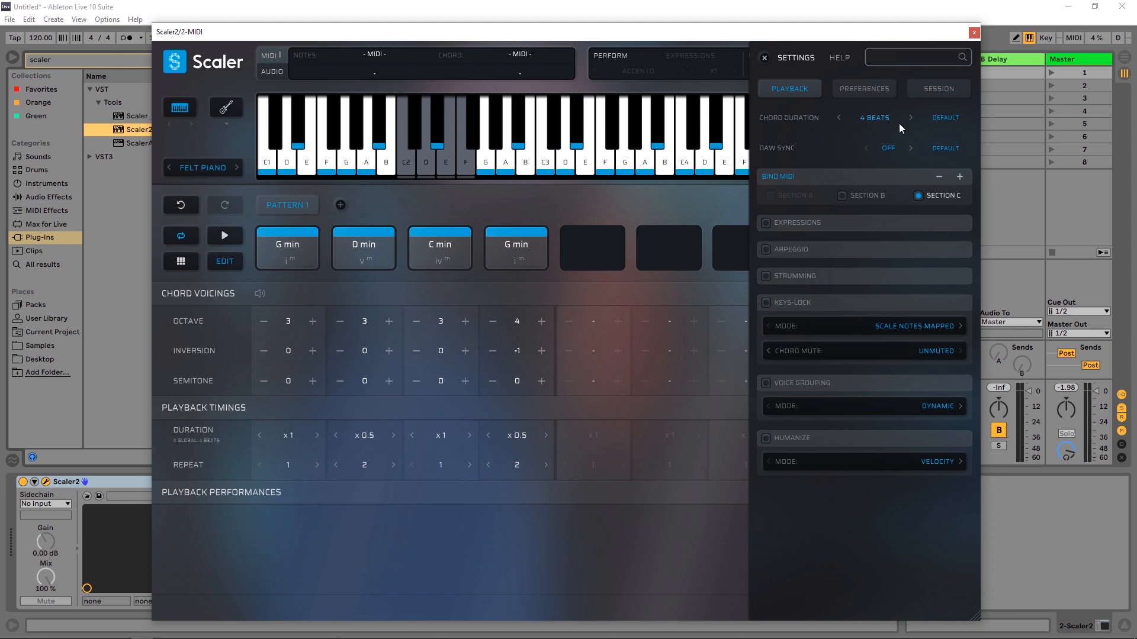
click(874, 117)
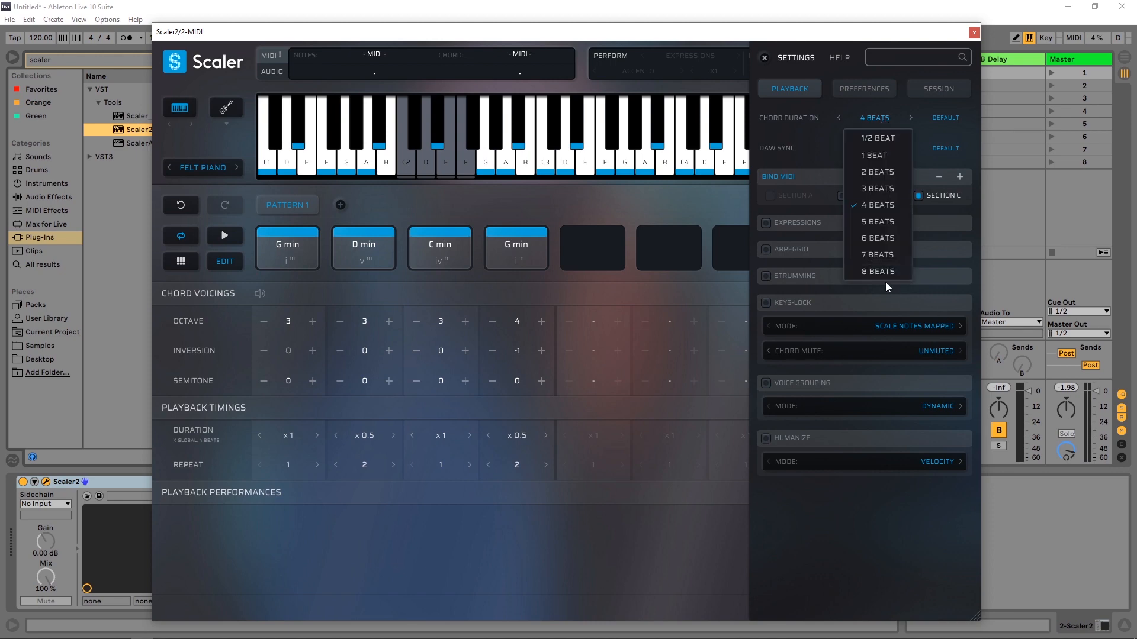
click(763, 57)
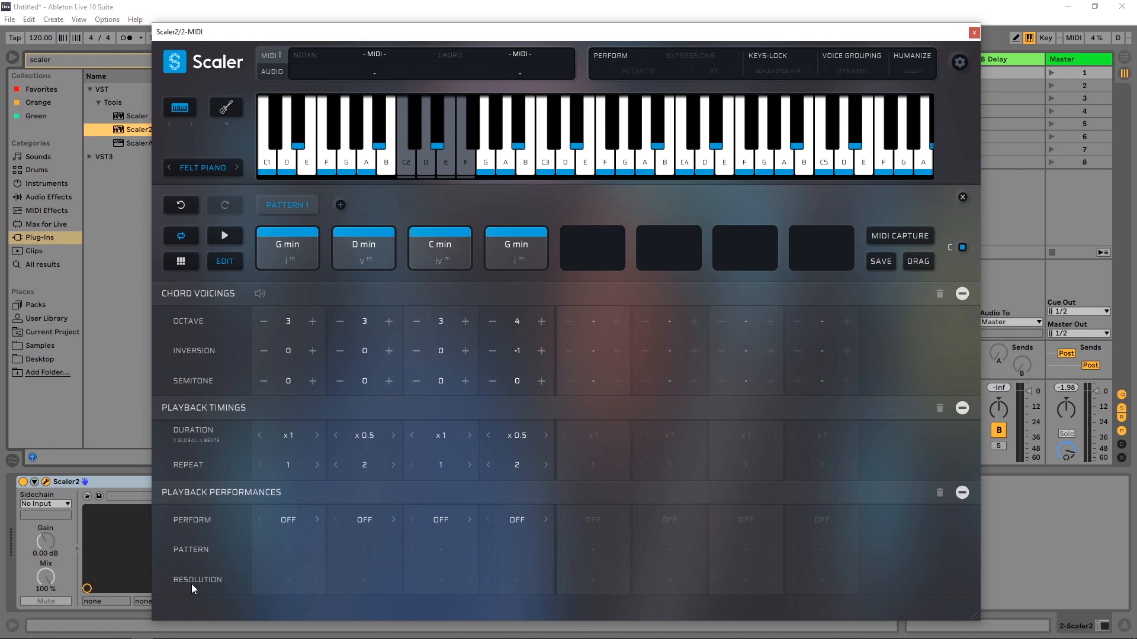
Step: Give G min, D min and C min Expression performances and the last G min an Arpeggio
click(289, 520)
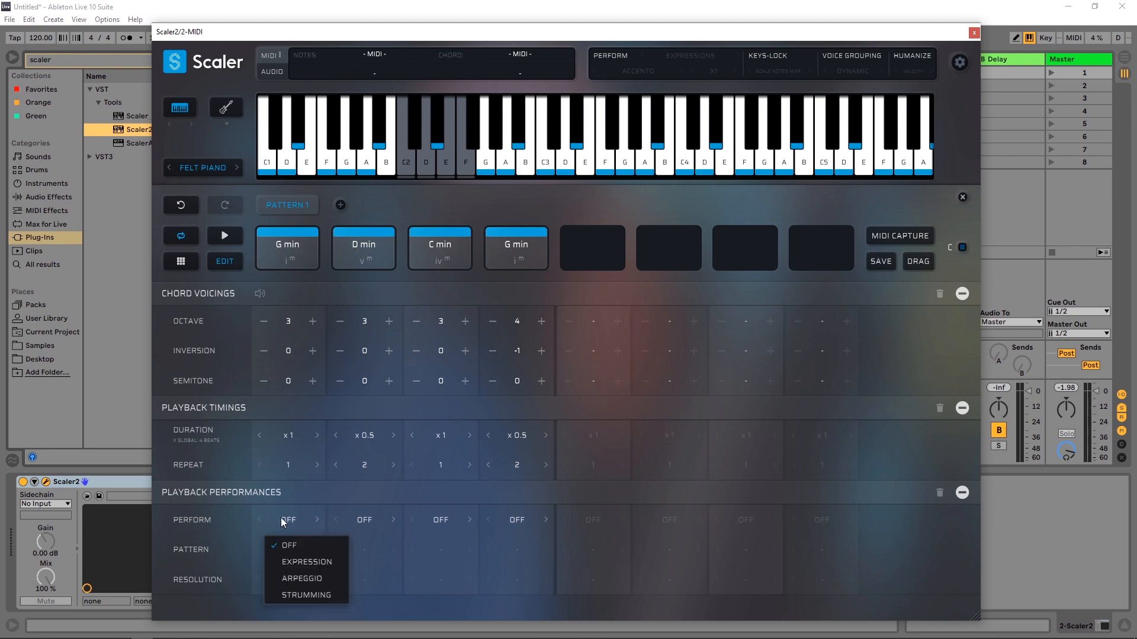
click(306, 562)
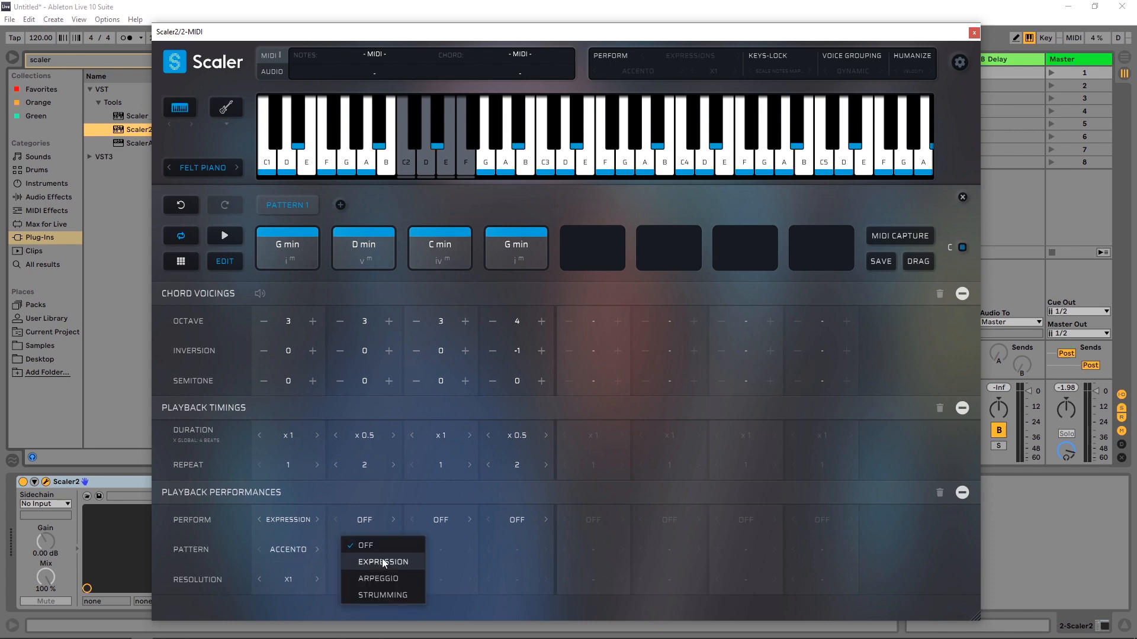
click(382, 562)
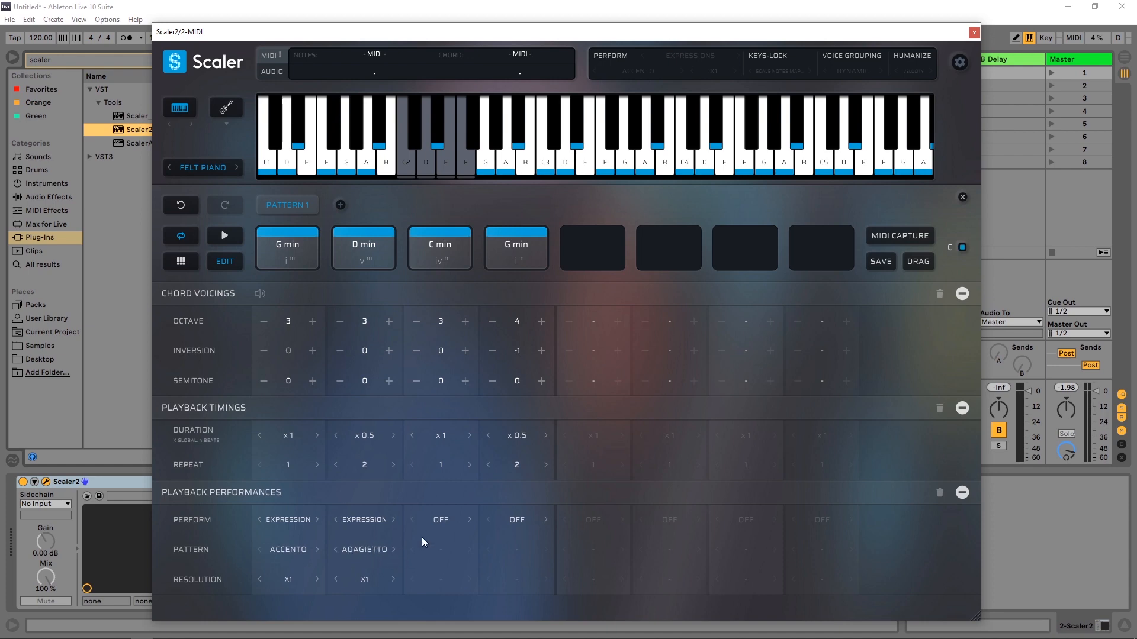
click(440, 520)
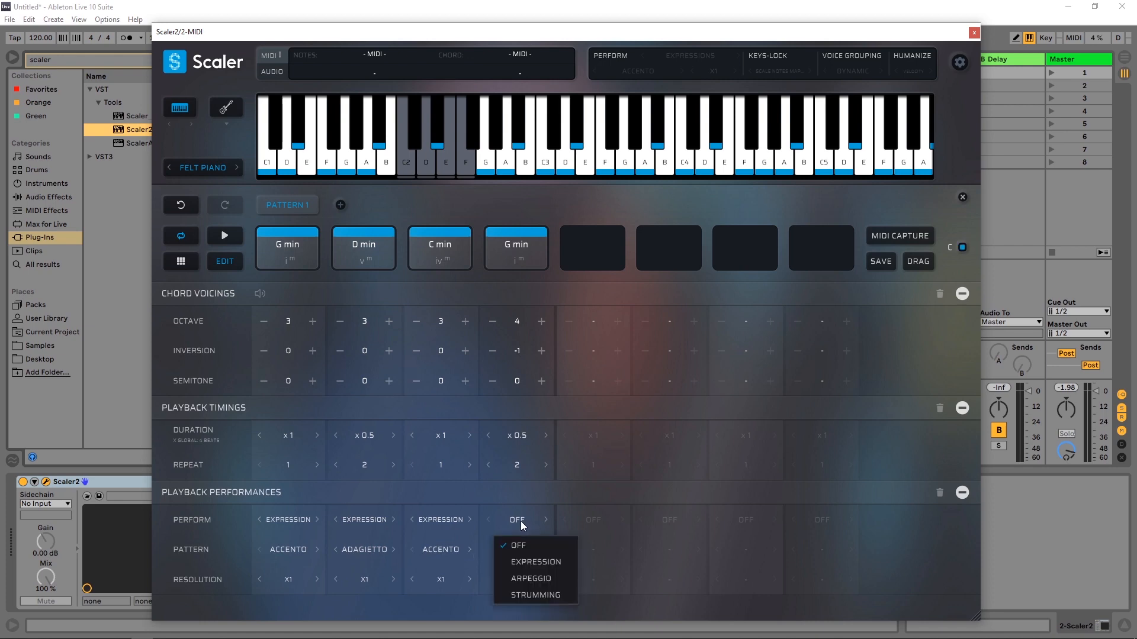
click(530, 578)
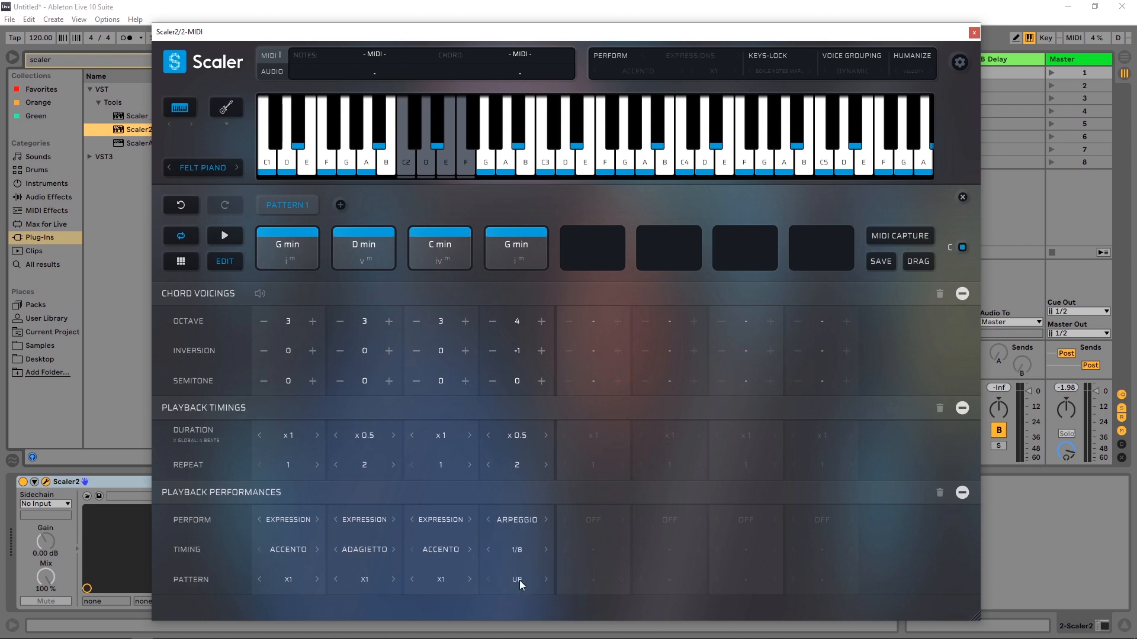
mouse_move(408, 523)
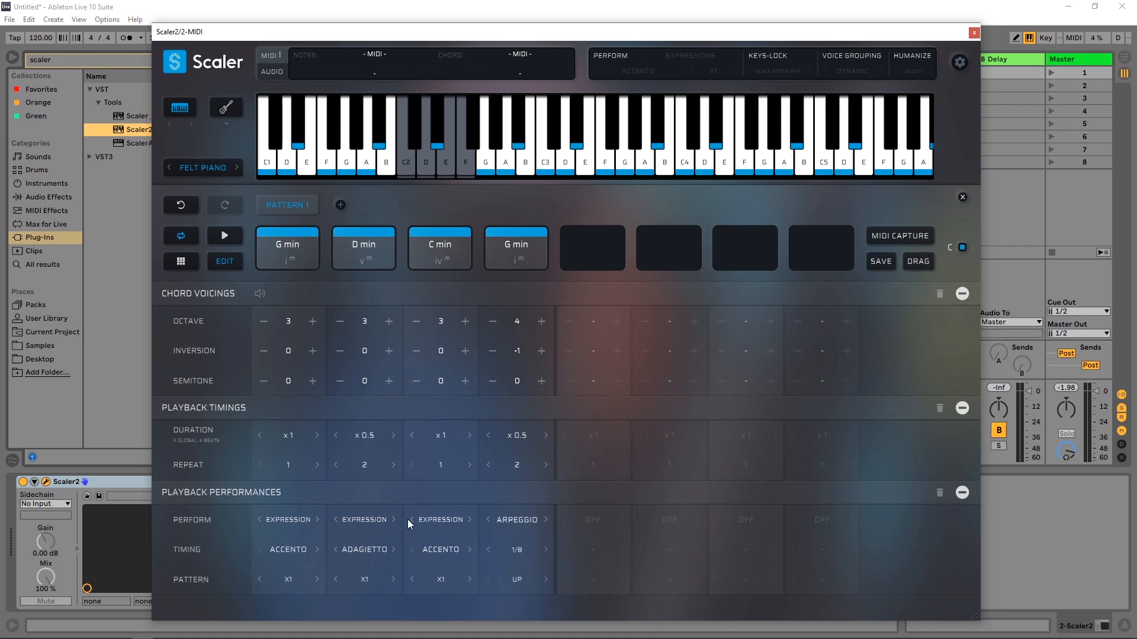
mouse_move(498, 541)
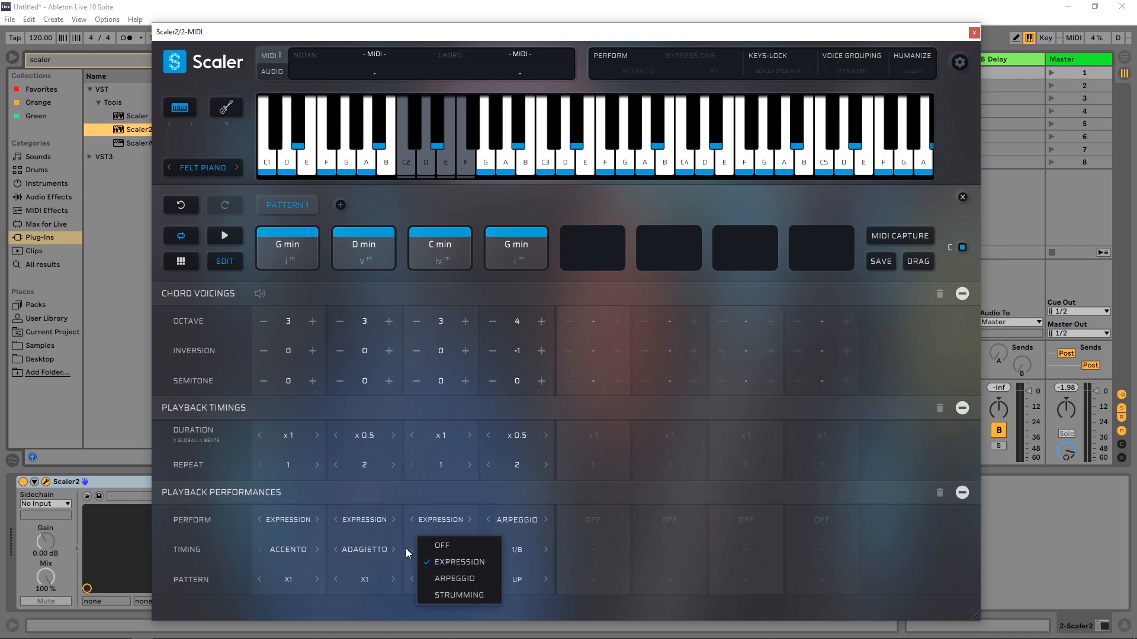
click(455, 577)
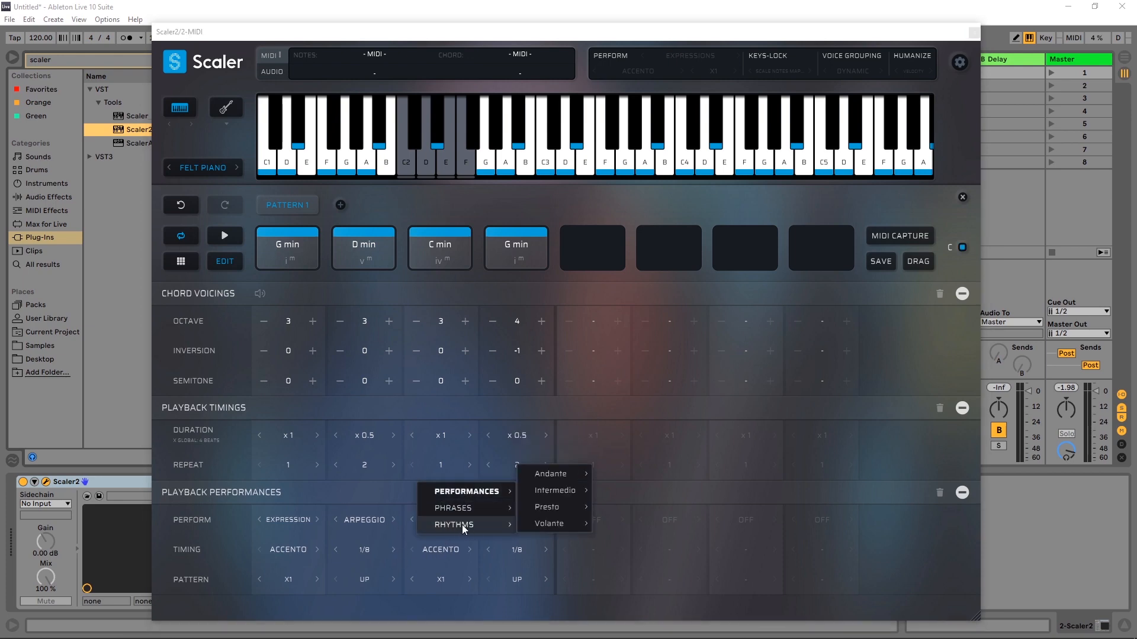
mouse_move(300, 529)
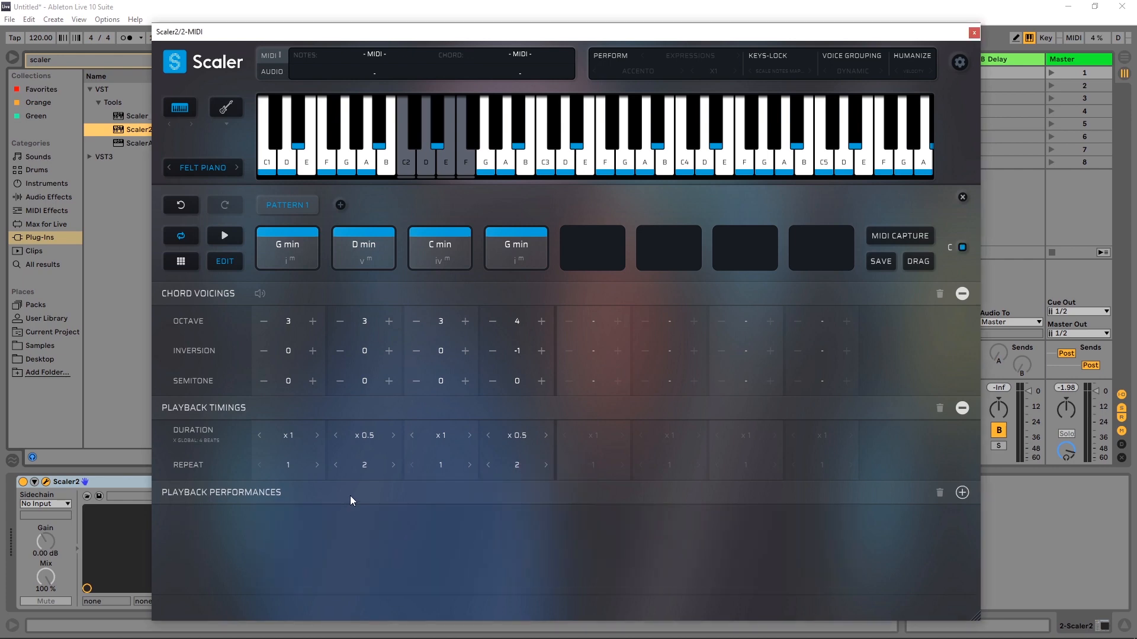
Step: Reveal Playback Performances, return D min to Adagietto expression, and play the pattern
click(962, 492)
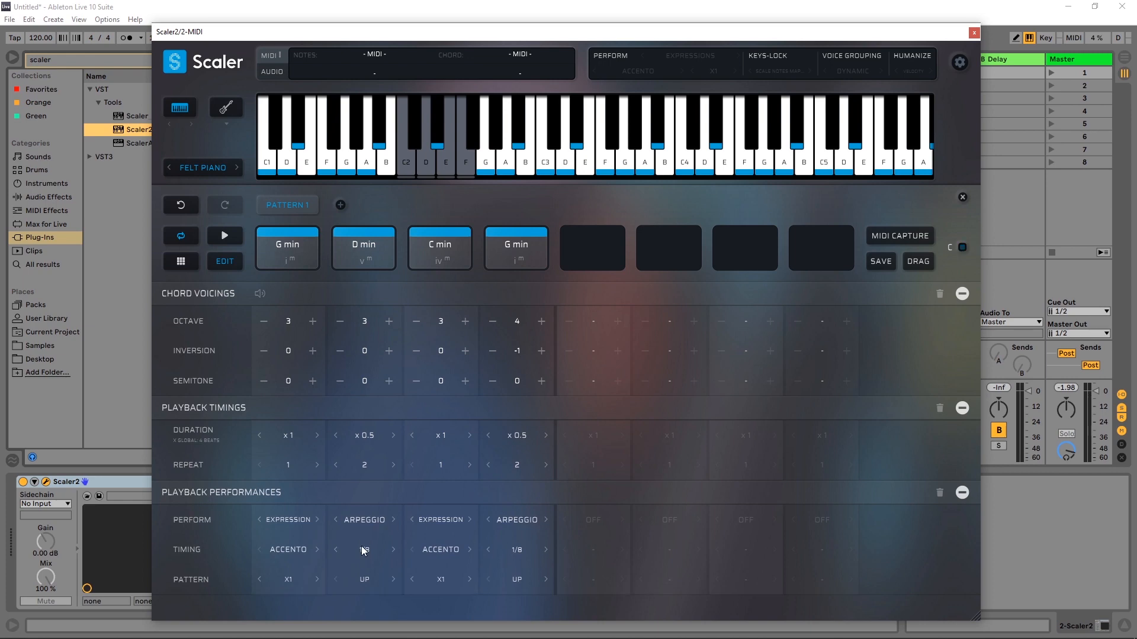
click(225, 236)
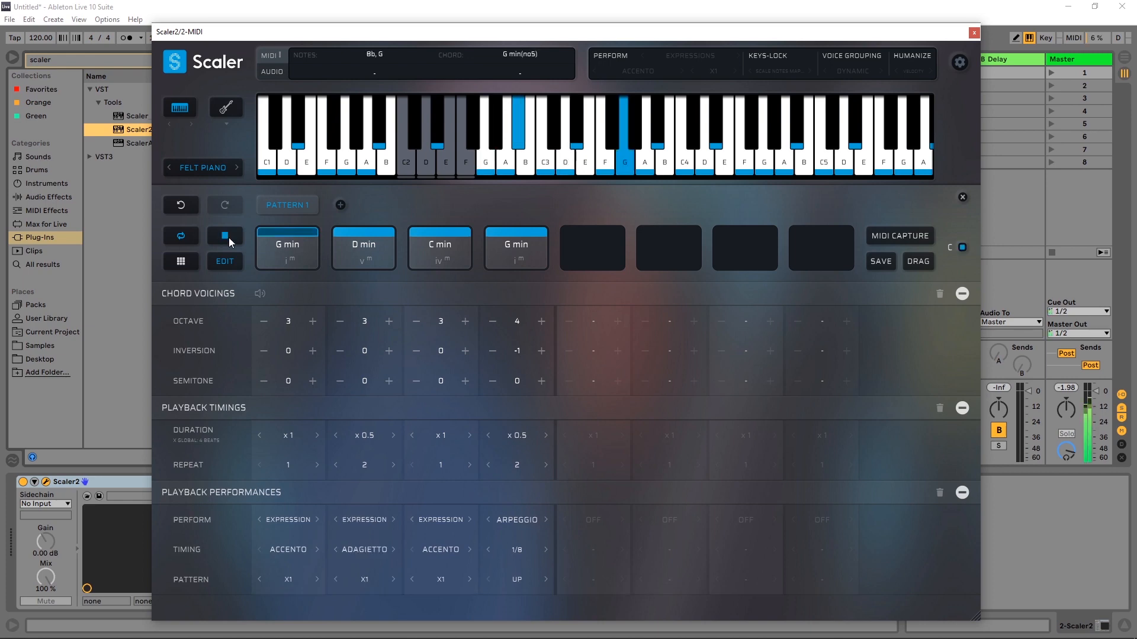
click(362, 246)
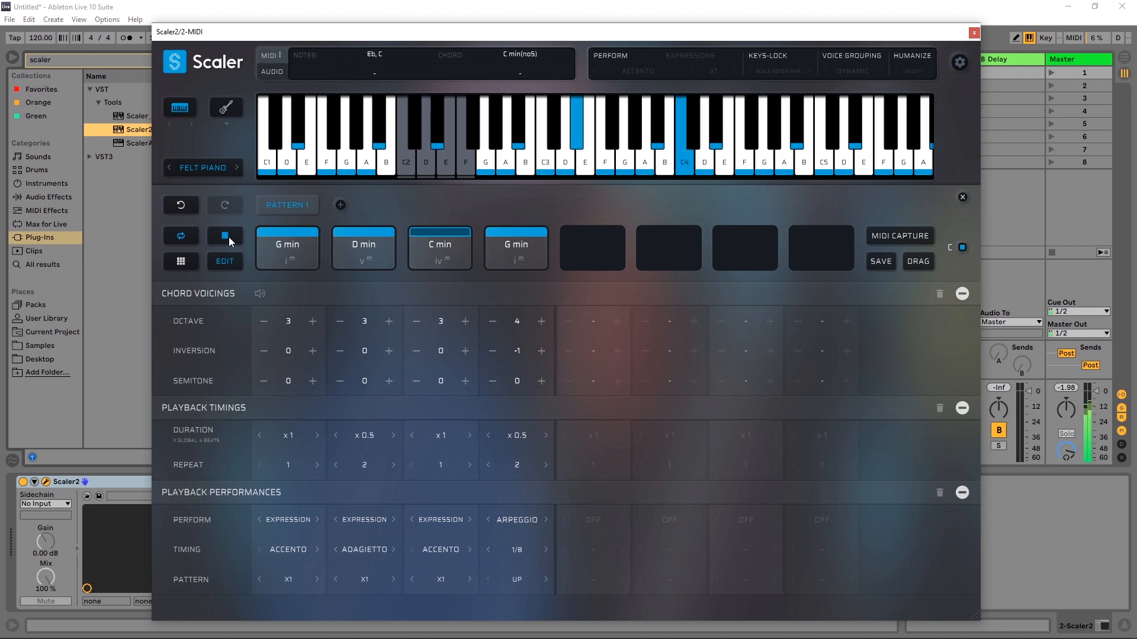
click(516, 245)
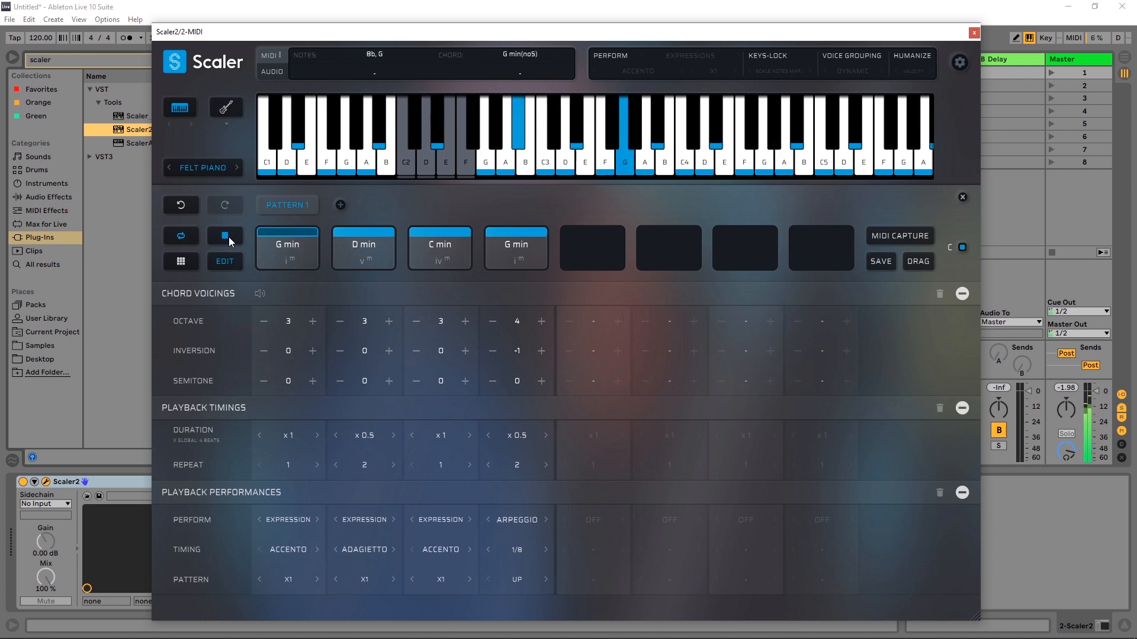
Step: Stop pattern playback, keeping the three expression chords and the arpeggiated final chord
click(224, 236)
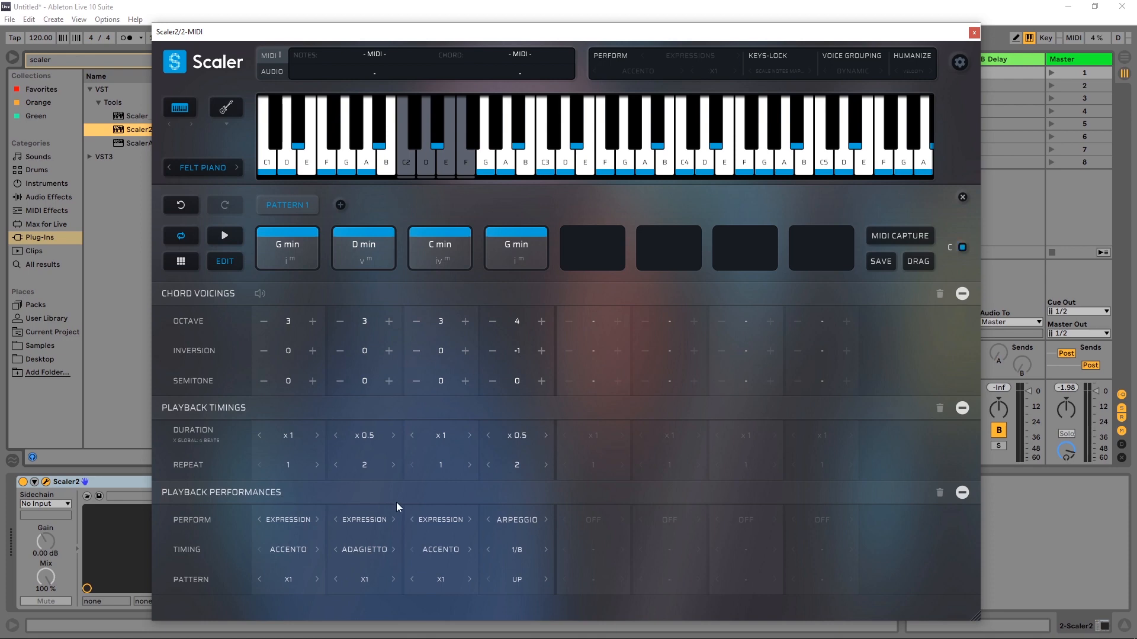
mouse_move(401, 499)
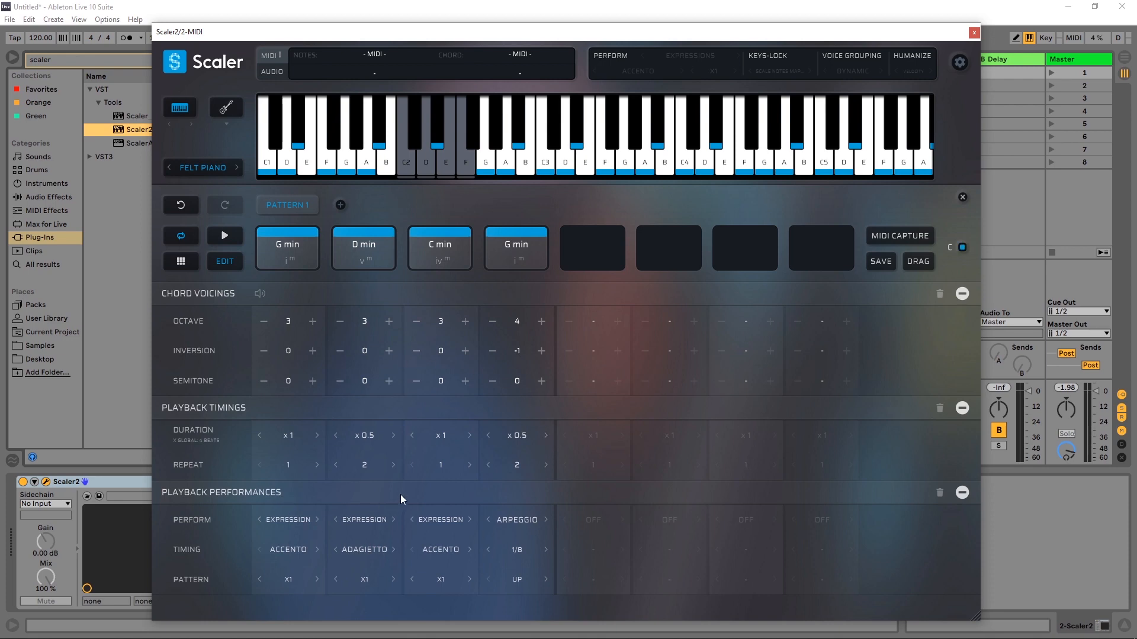